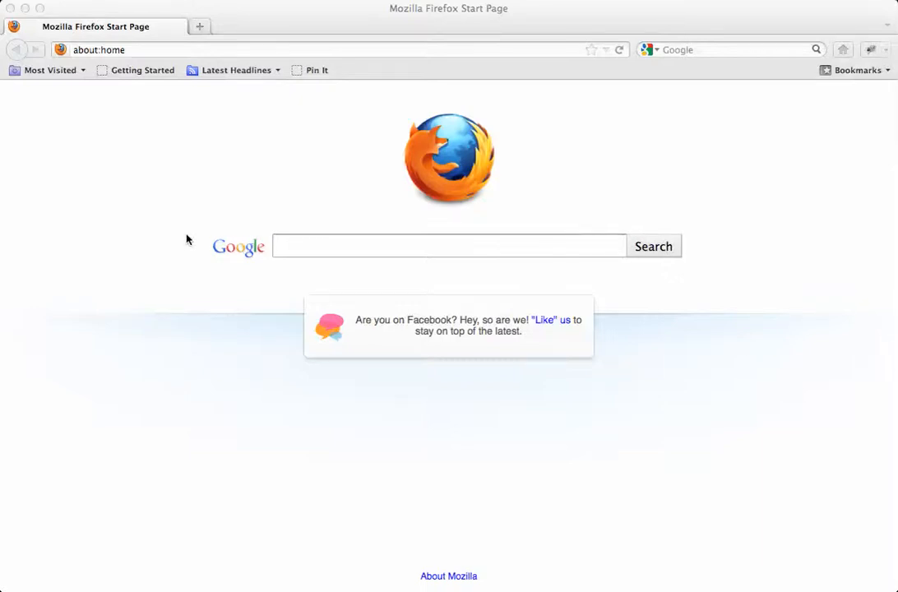
mouse_move(173, 221)
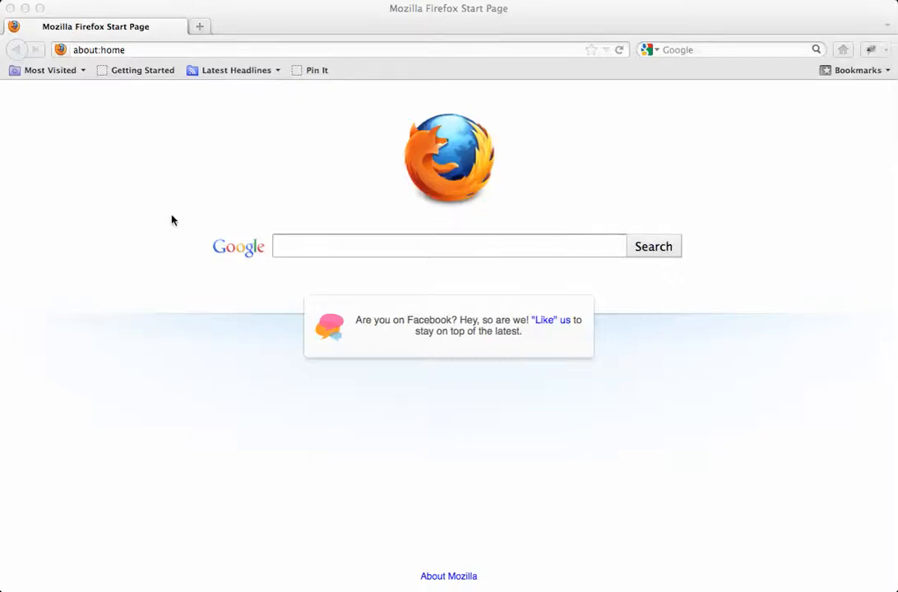
mouse_move(634, 99)
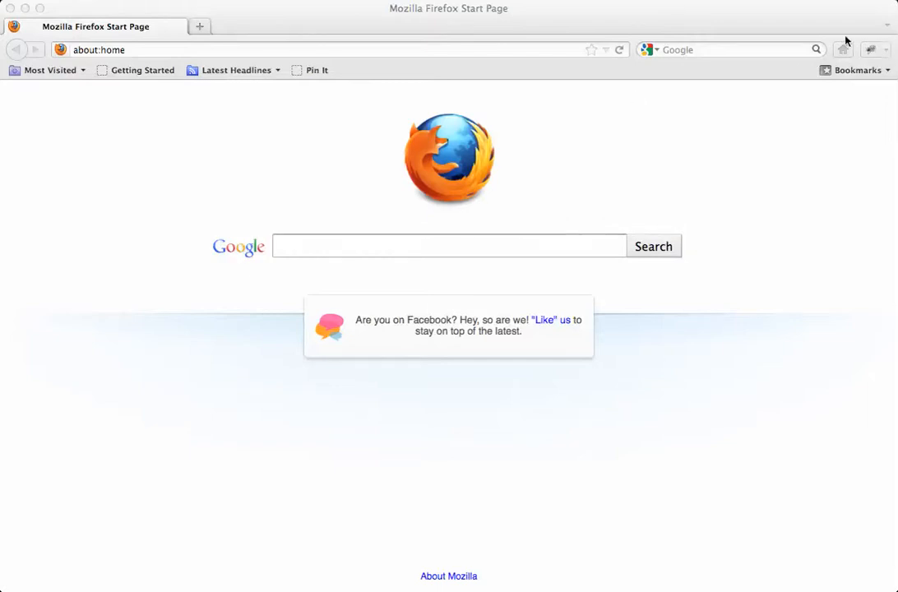
mouse_move(450, 58)
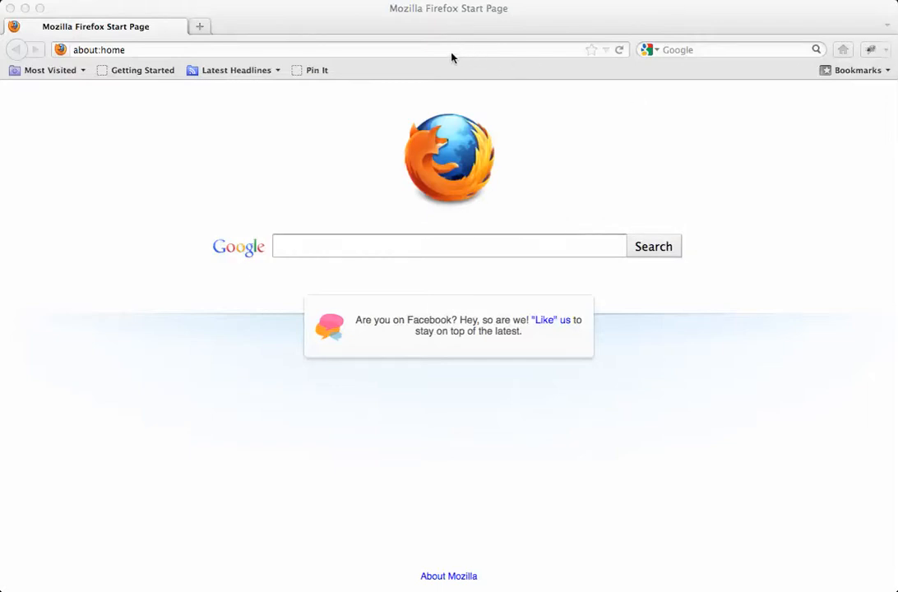
mouse_move(439, 55)
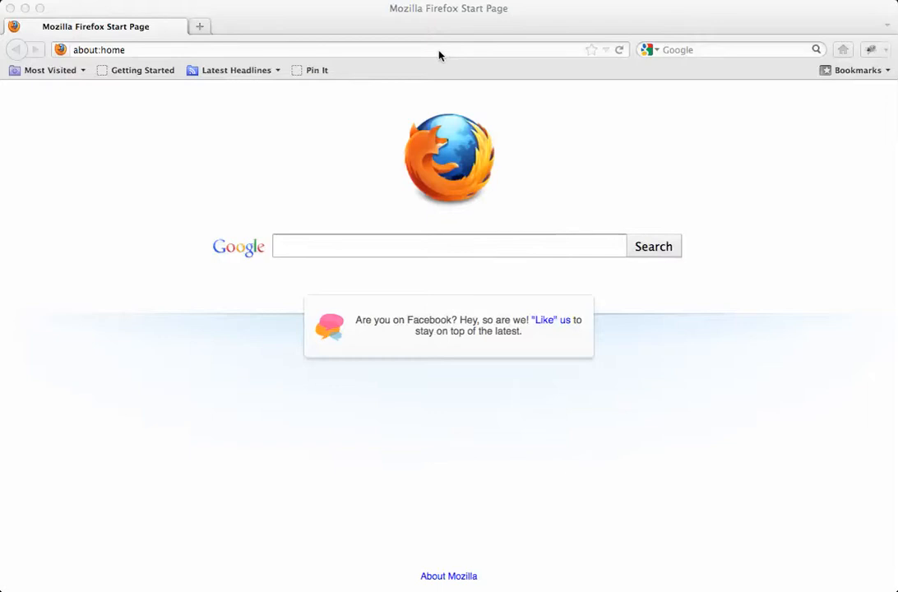
mouse_move(433, 56)
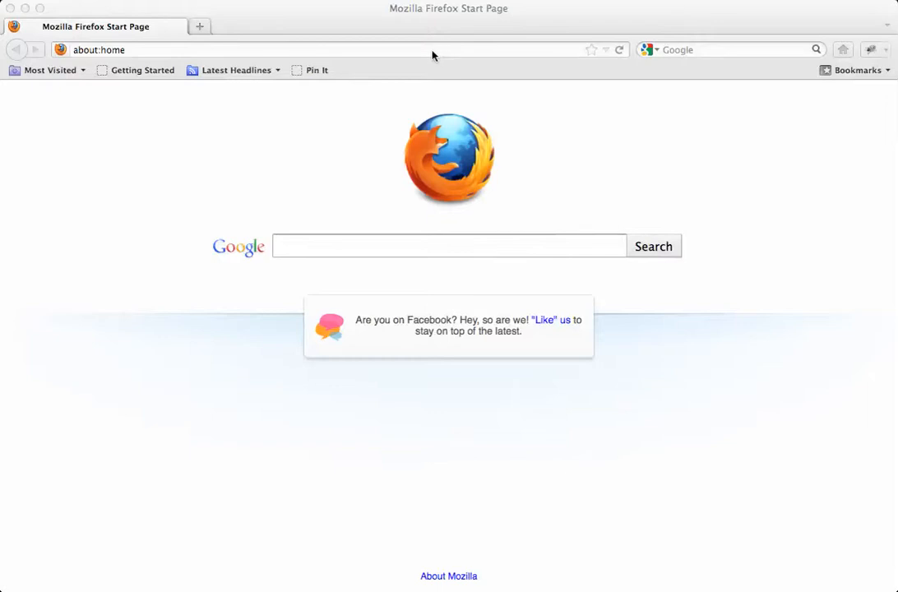
- Load southwest.com, then start typing 'theint' for the class site in a new tab
left_click(329, 49)
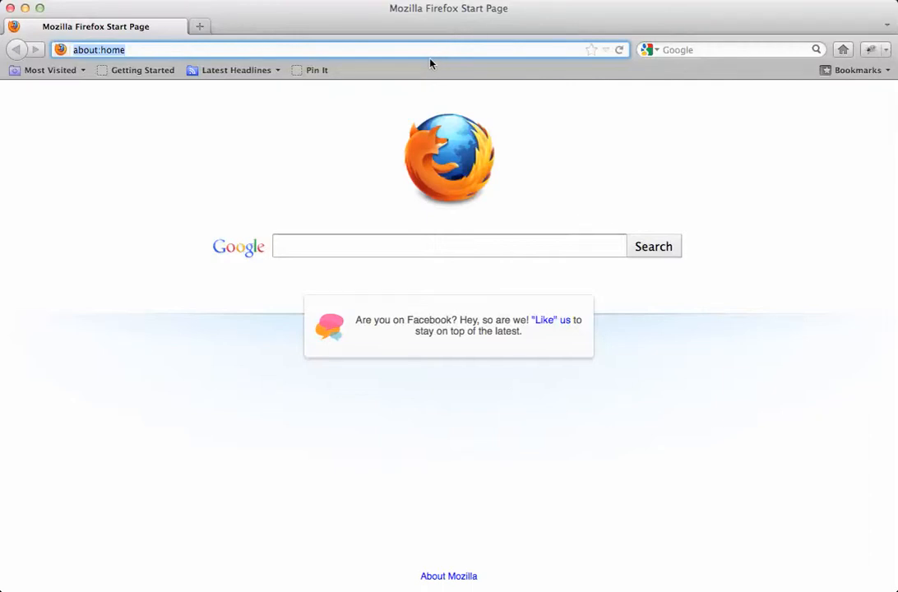
type("sout")
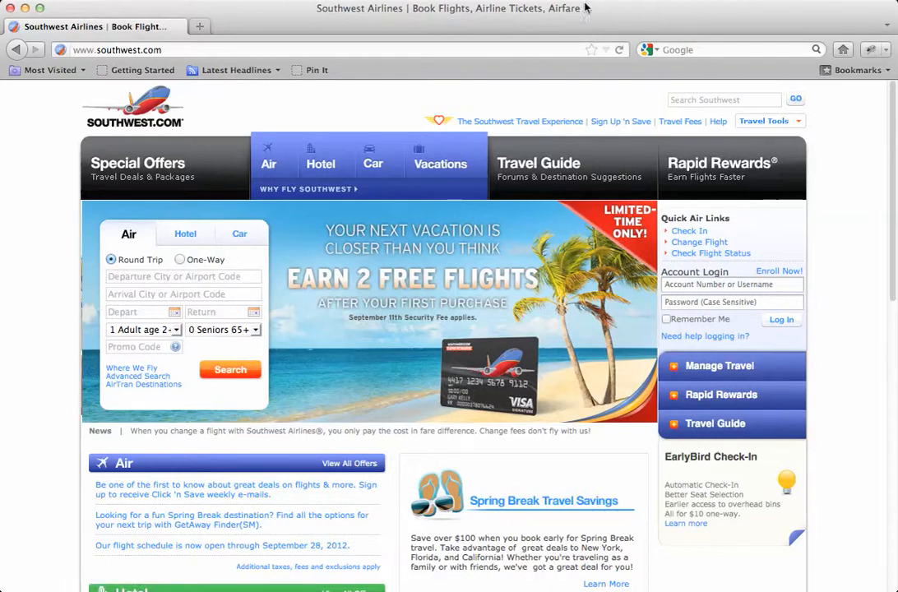
type("theint")
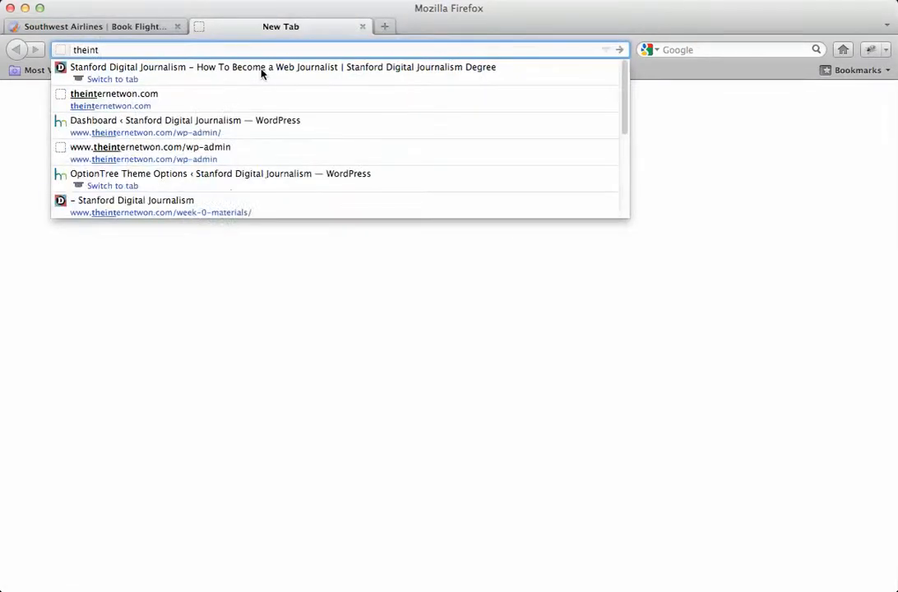
- Open the theinternetwon.com Tech Help post, then return to the Southwest Airlines tab
left_click(283, 67)
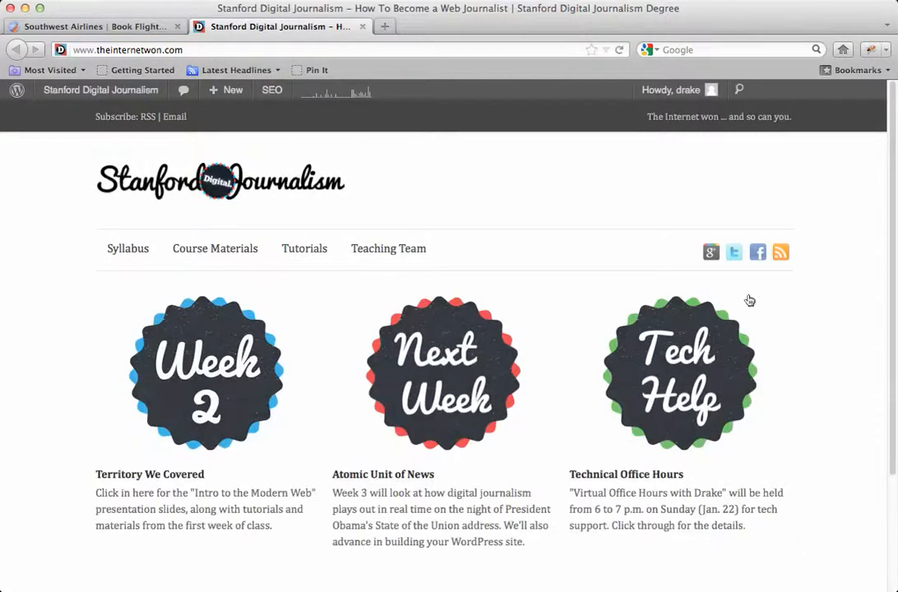
scroll("down", 3)
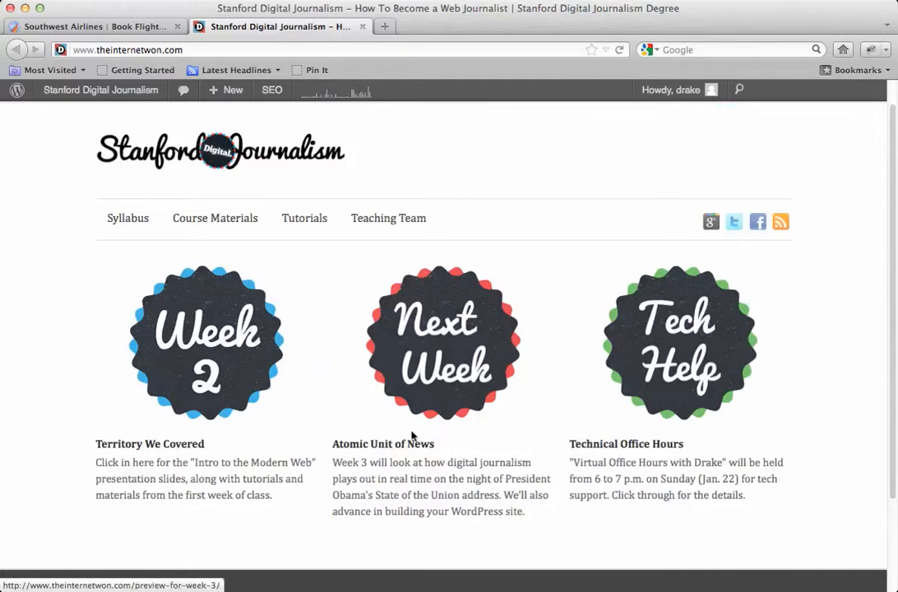
mouse_move(618, 455)
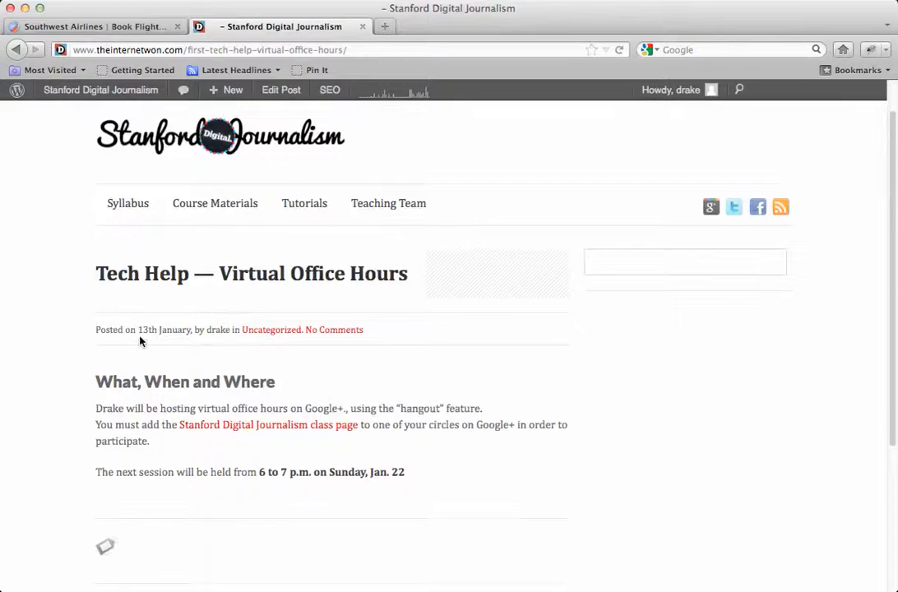
mouse_move(328, 436)
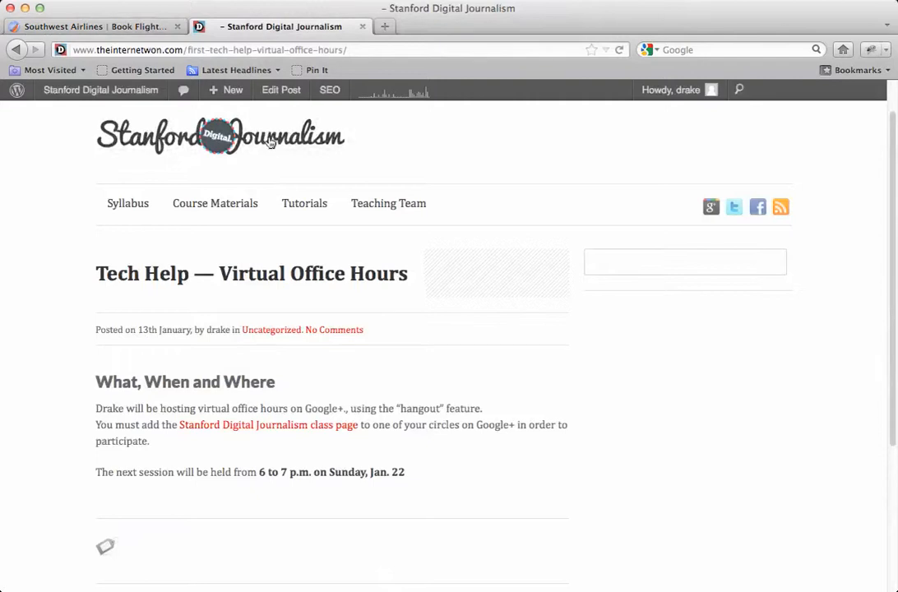
mouse_move(270, 432)
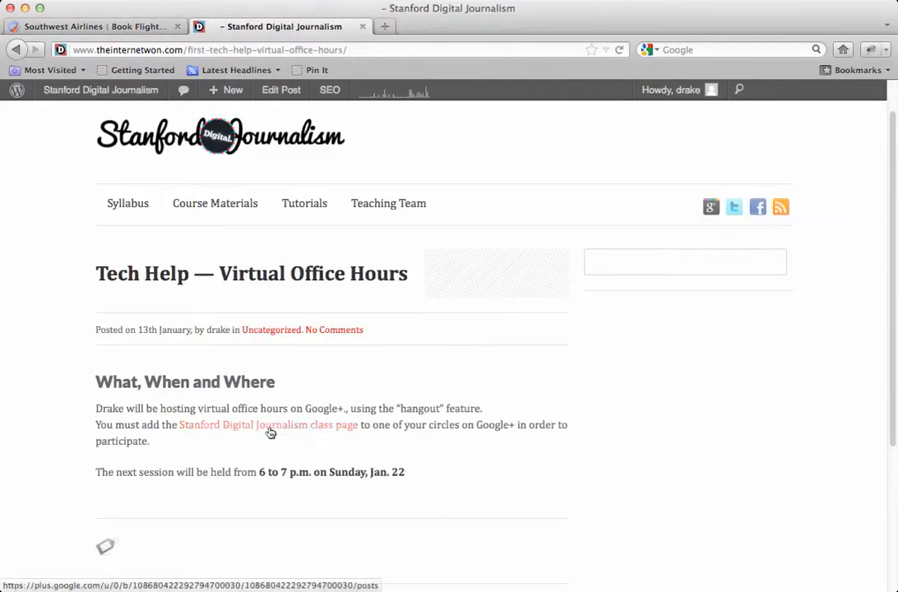
mouse_move(282, 427)
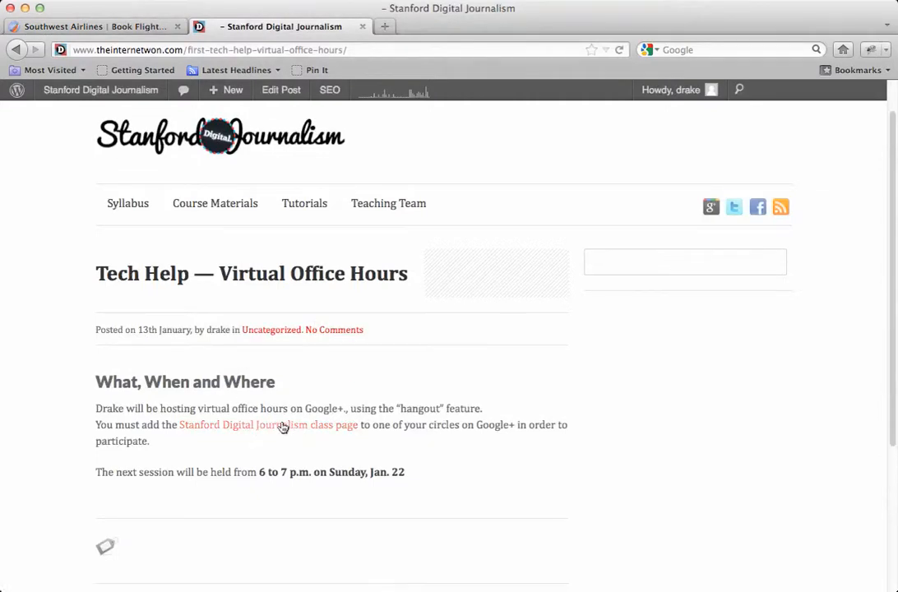
left_click(91, 26)
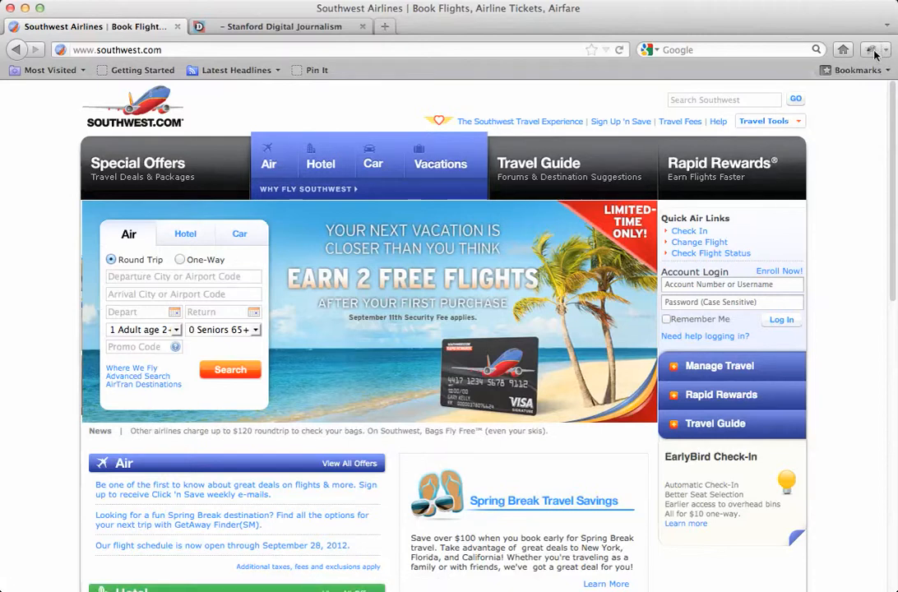
- Open Firebug on the Southwest page to inspect the Vacations link's #2683F9 color rule
left_click(875, 51)
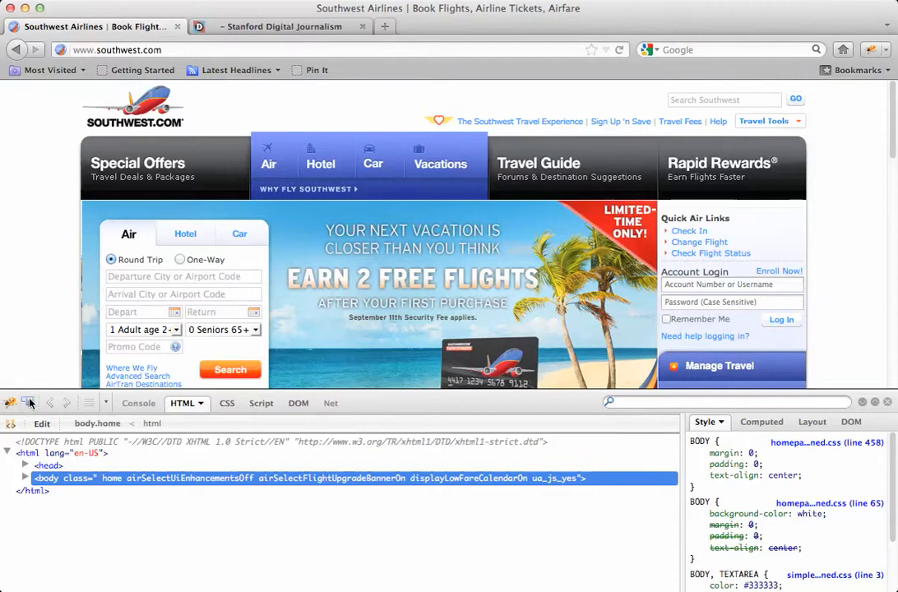
mouse_move(440, 156)
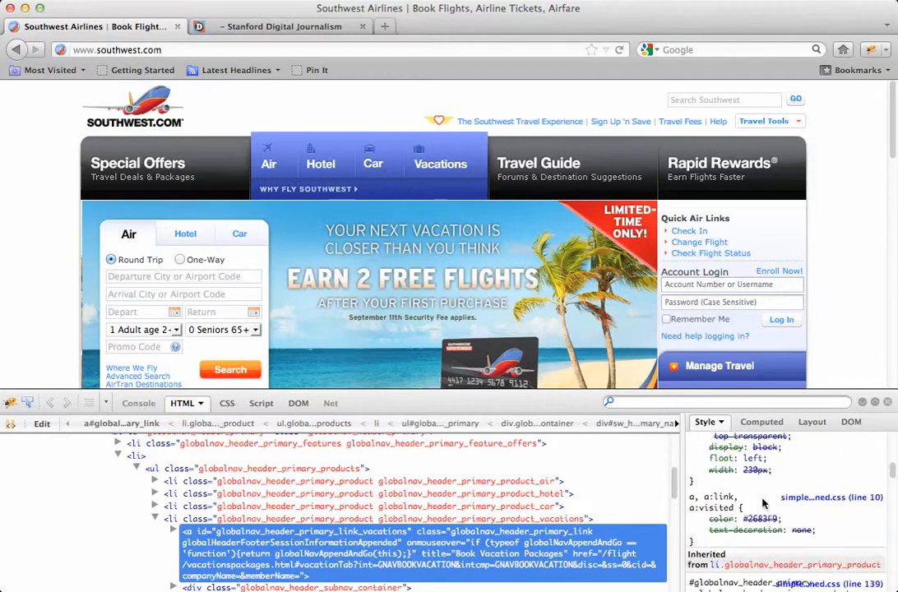
- Scroll Firebug's Style pane to the a, a:link rule holding color #2683F9
scroll("down", 3)
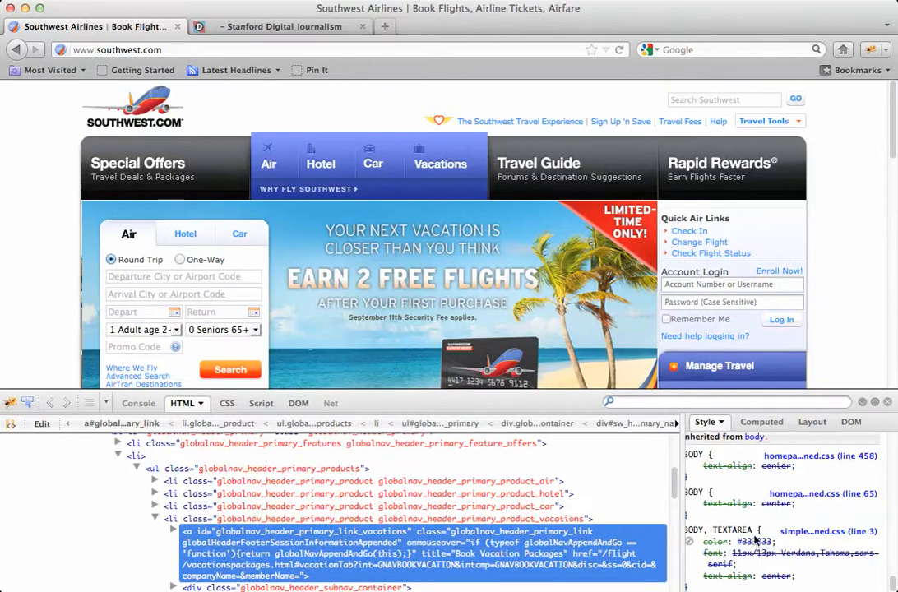
mouse_move(569, 163)
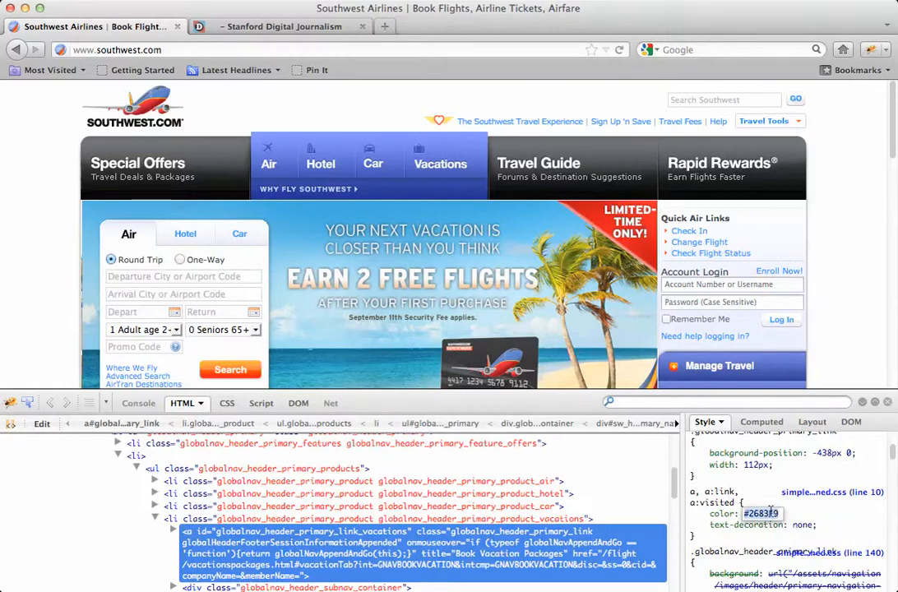
mouse_move(440, 163)
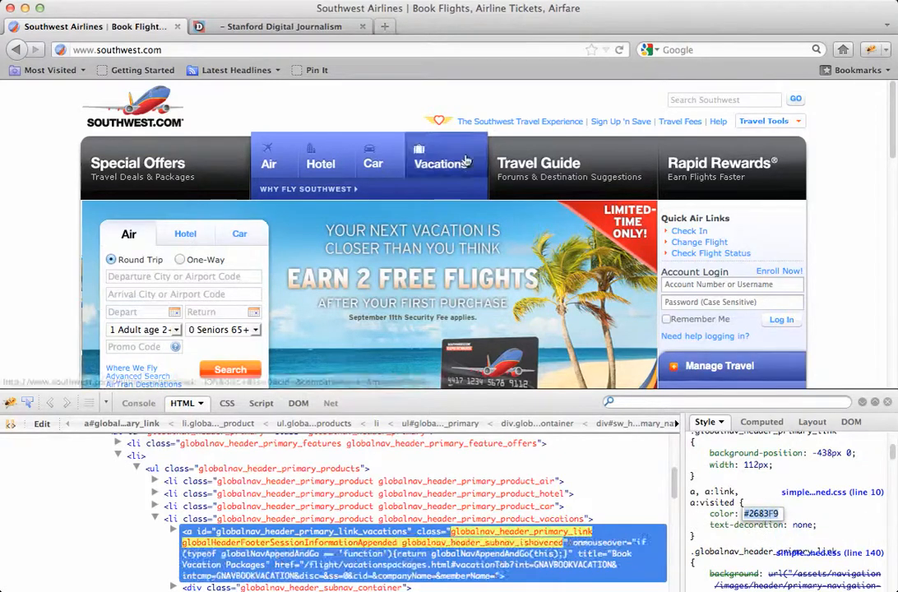
mouse_move(601, 319)
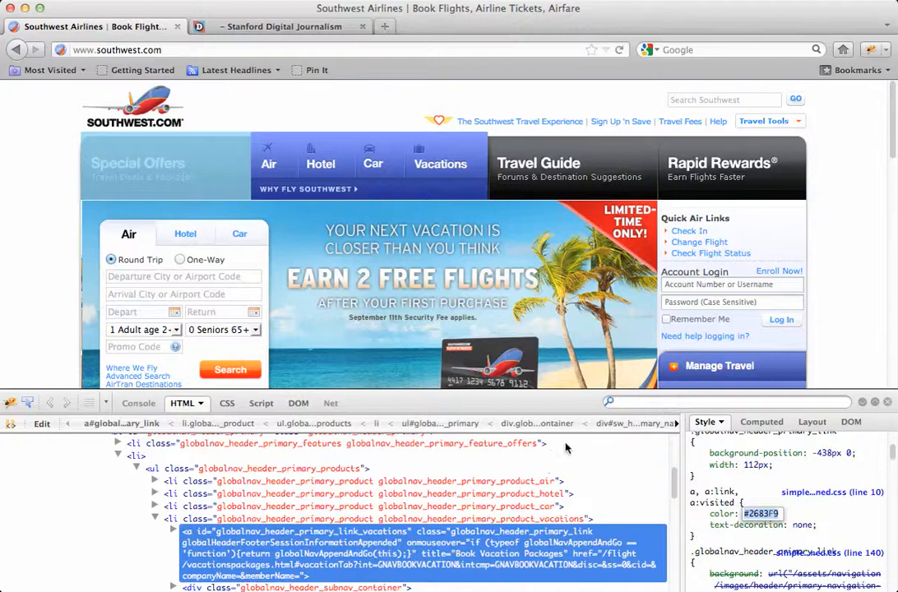
- On the Tech Help post, change the 'li a, a' link color from #D60000 to #2683F9
left_click(284, 26)
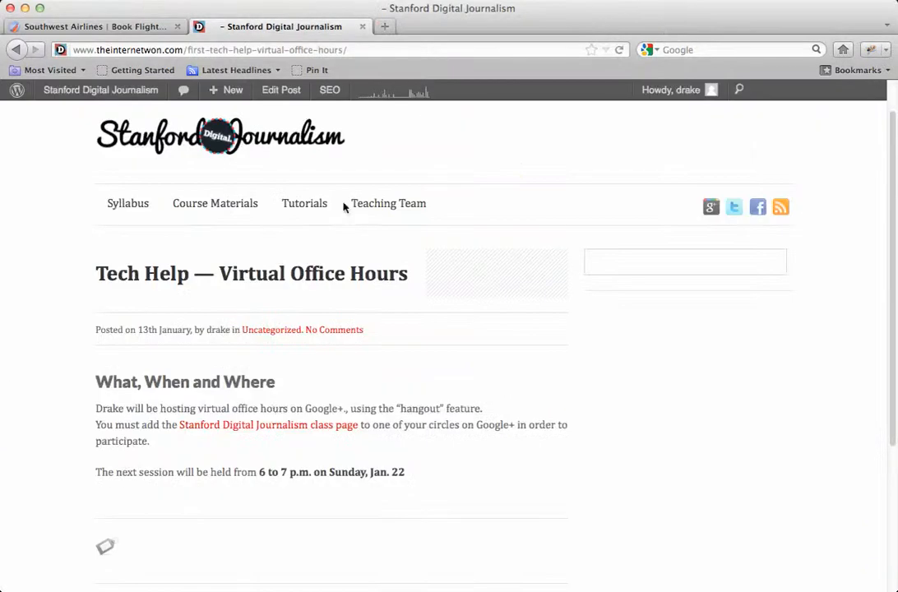
mouse_move(275, 429)
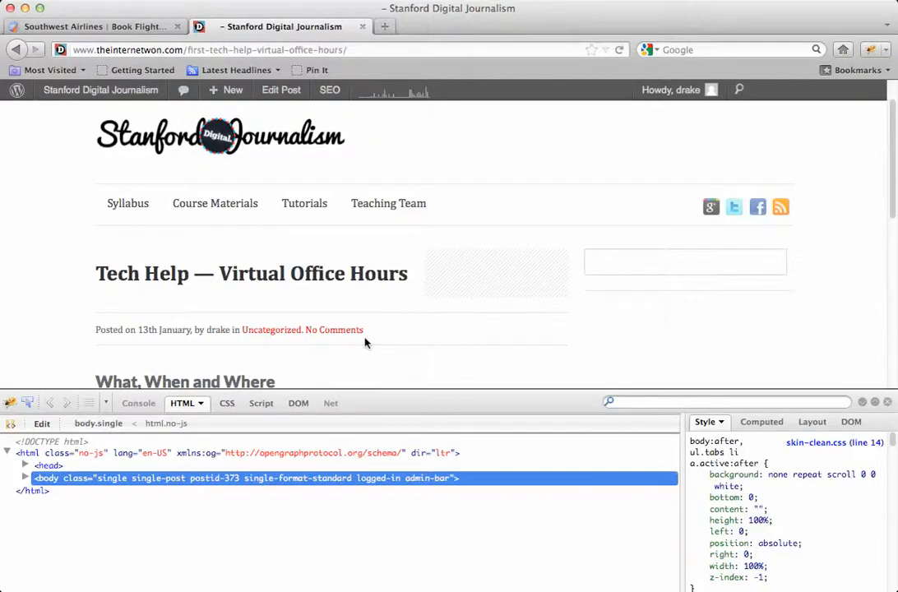
scroll("down", 3)
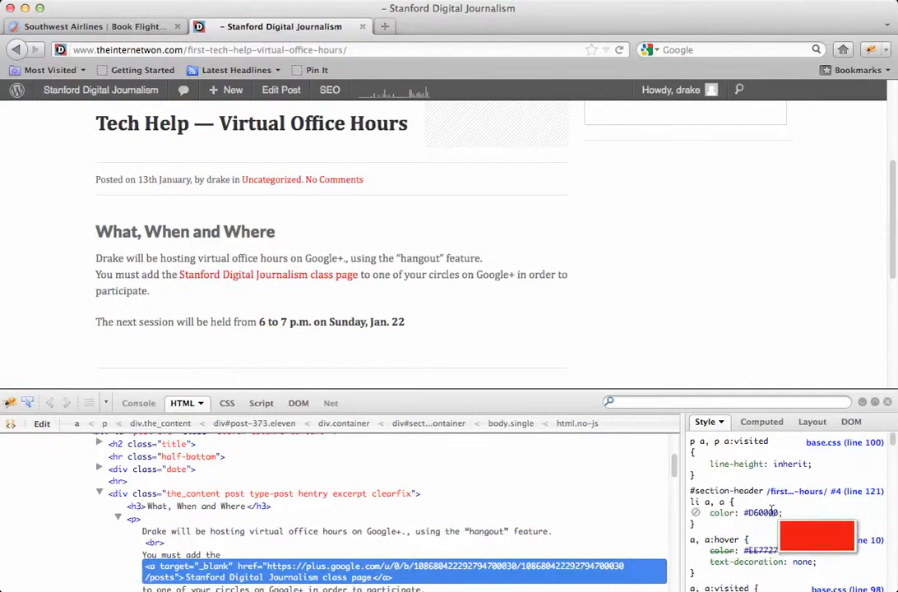
left_click(760, 513)
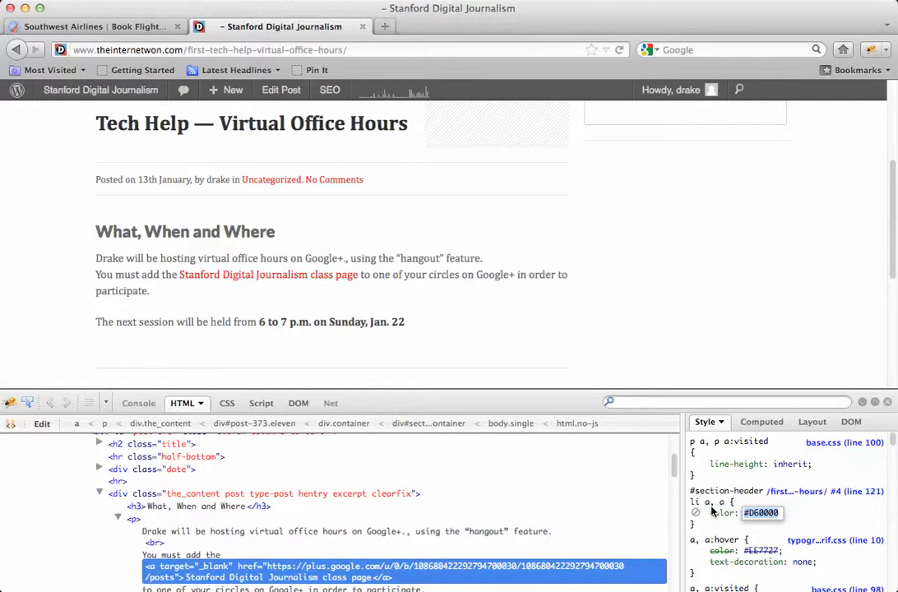
type("2683F9")
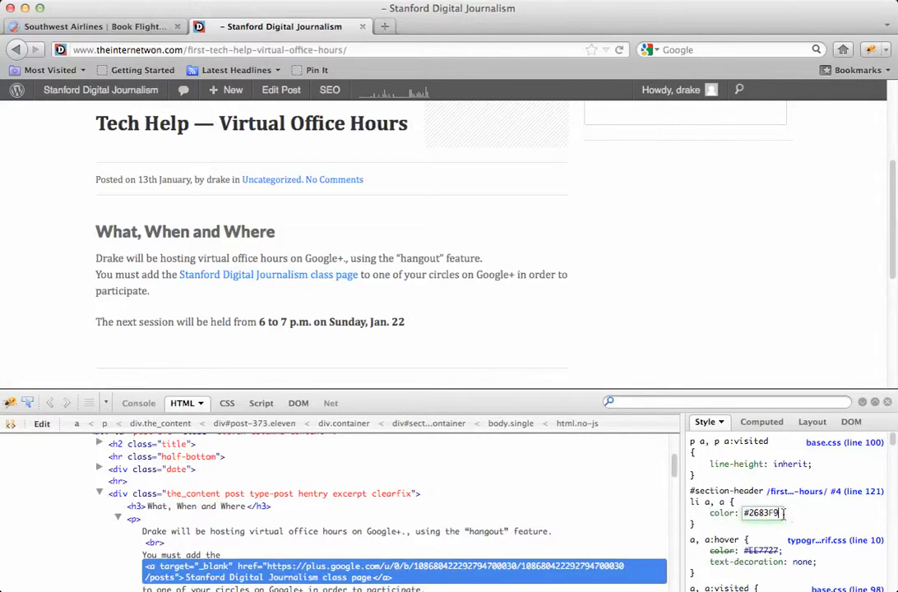
mouse_move(324, 277)
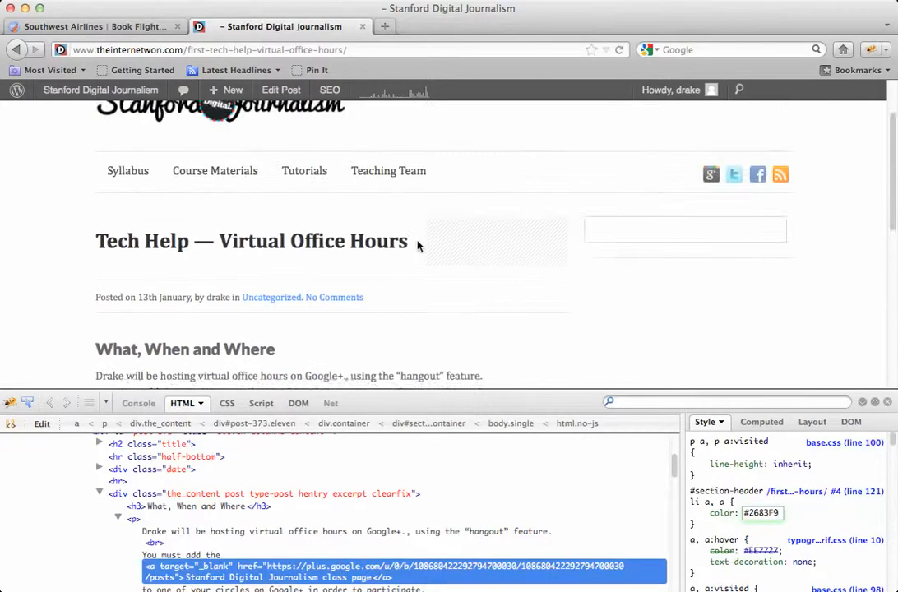
scroll("down", 3)
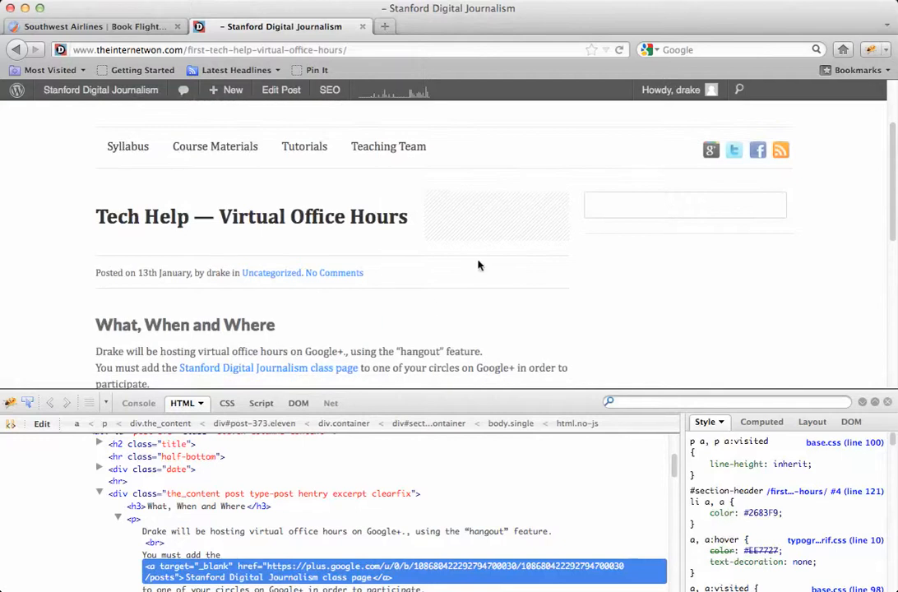
mouse_move(644, 397)
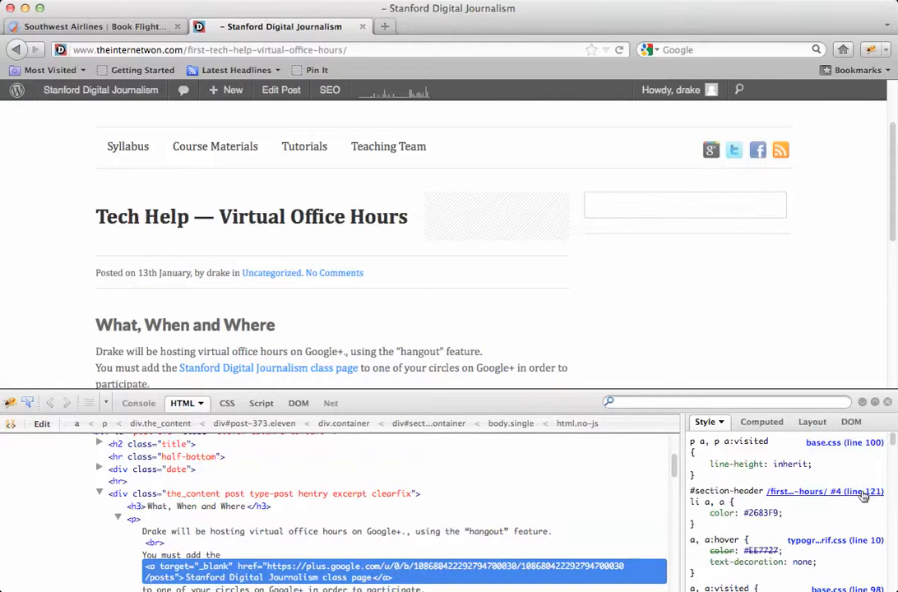
mouse_move(843, 496)
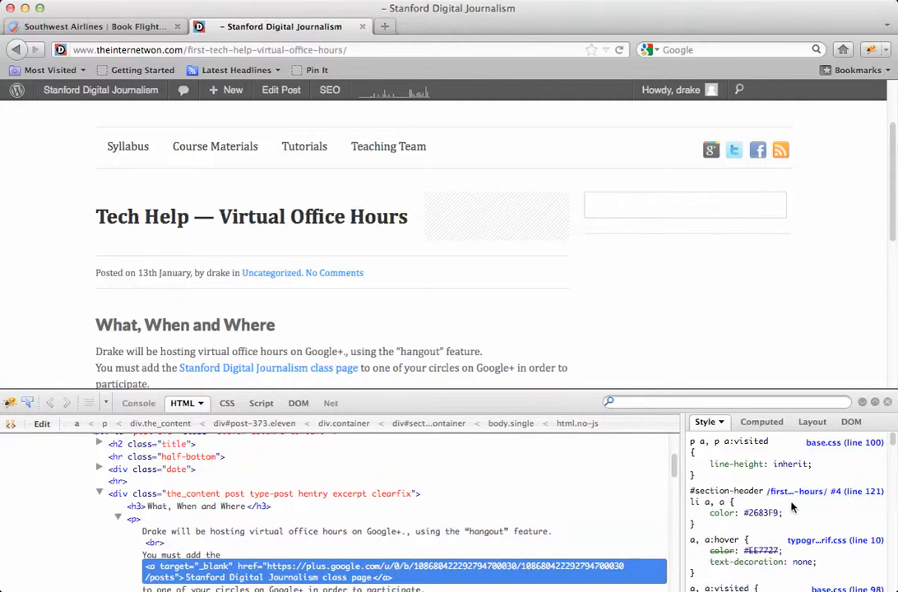
mouse_move(761, 525)
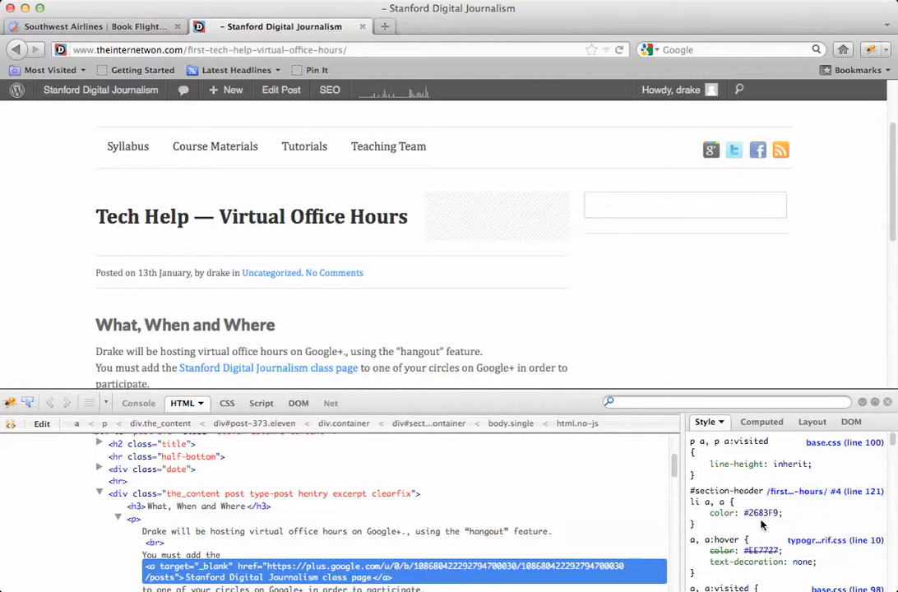
mouse_move(456, 331)
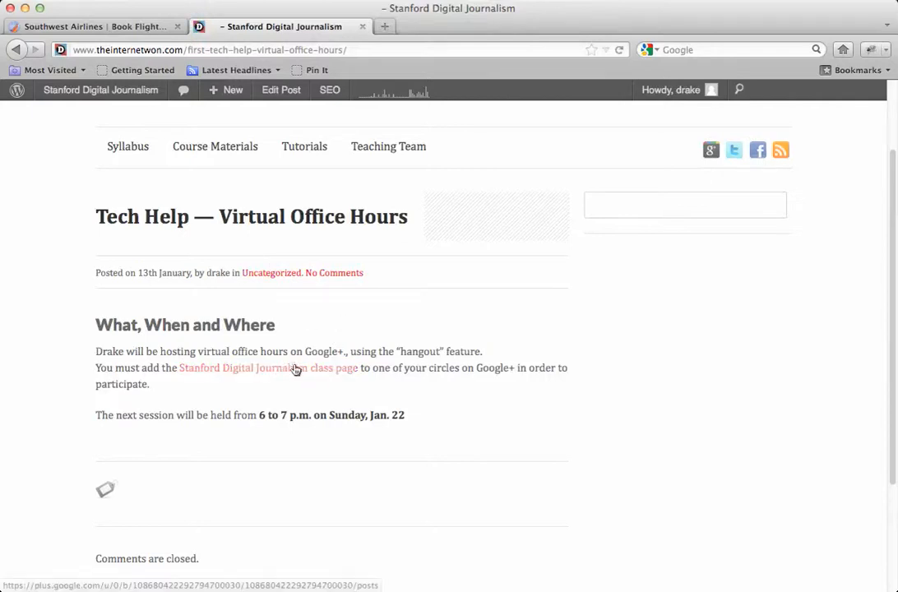
mouse_move(403, 248)
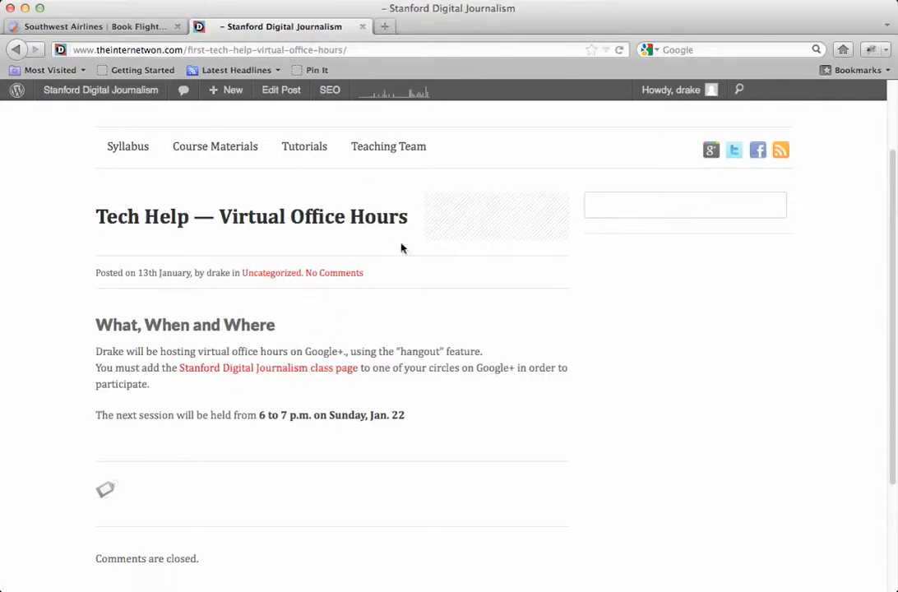
mouse_move(297, 295)
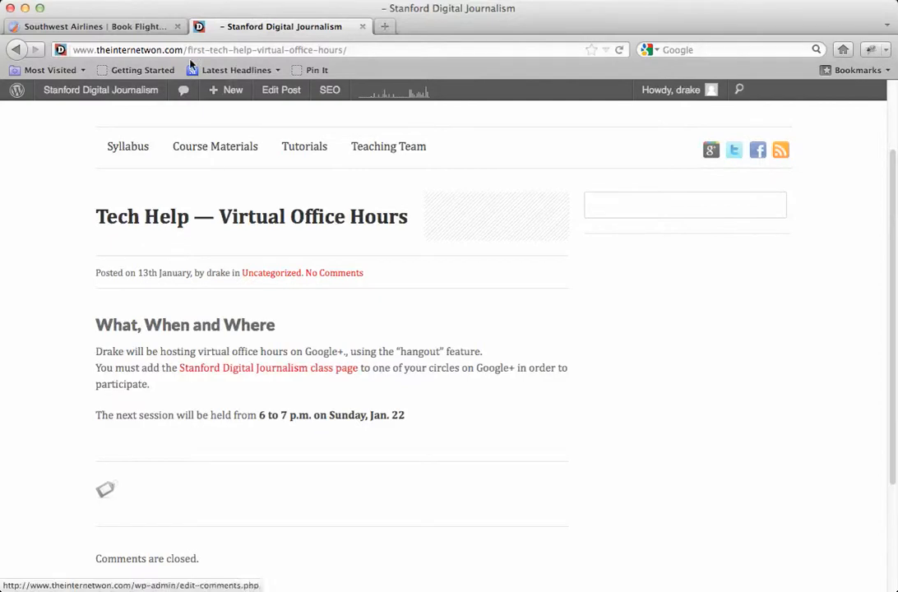
mouse_move(335, 272)
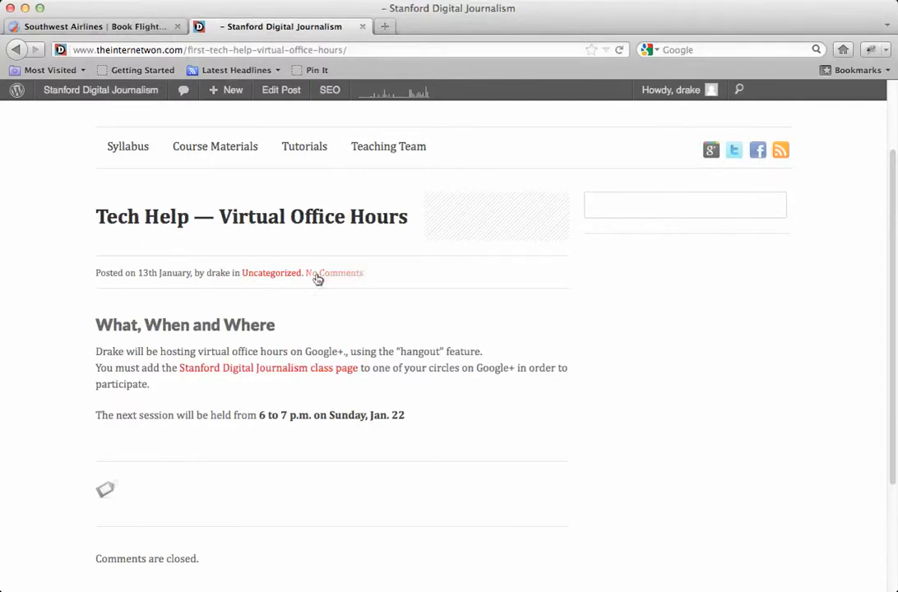
mouse_move(87, 230)
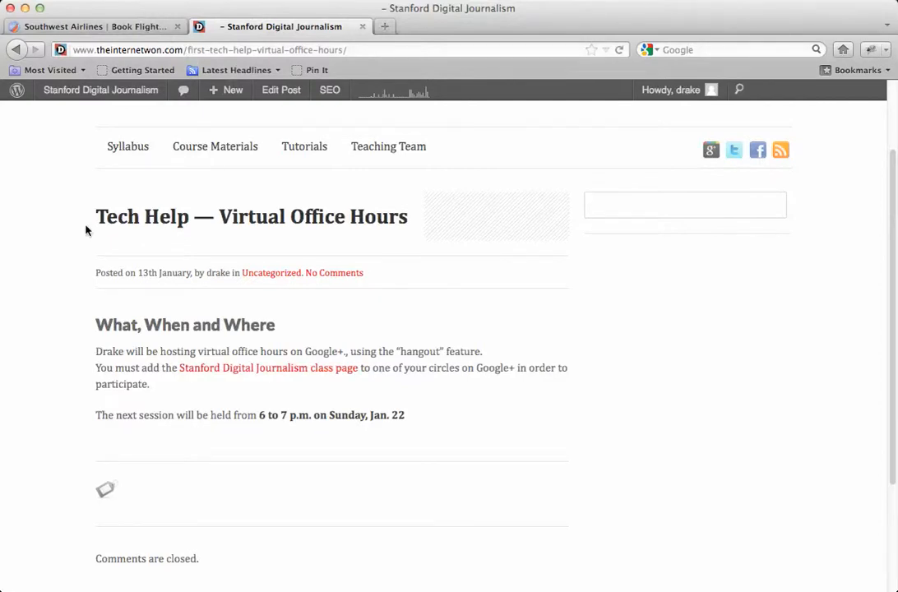
- Close Firebug and begin typing 'd' as a new site address
type("dribbble.com")
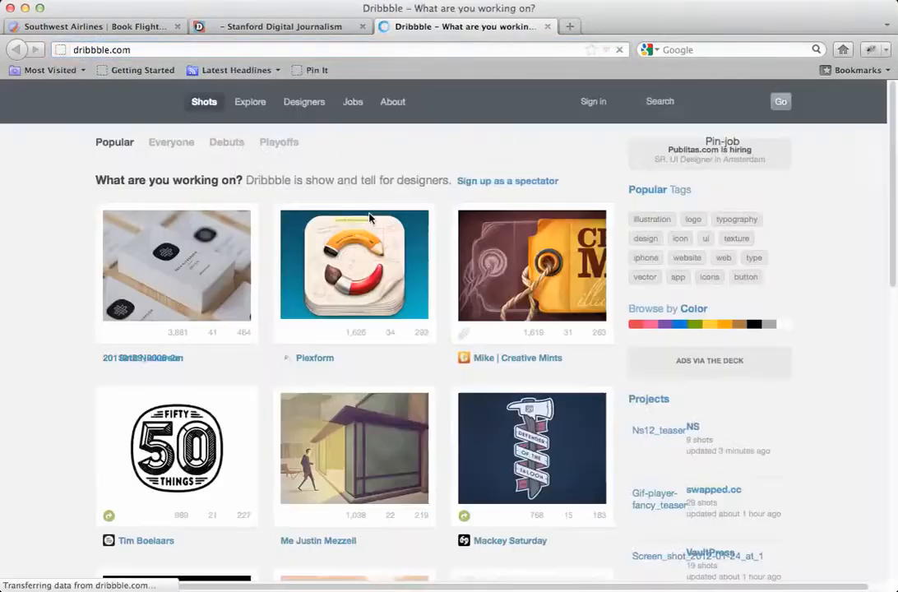
- Open colourlovers.com in a new tab and scroll down to its latest palettes
type("colou")
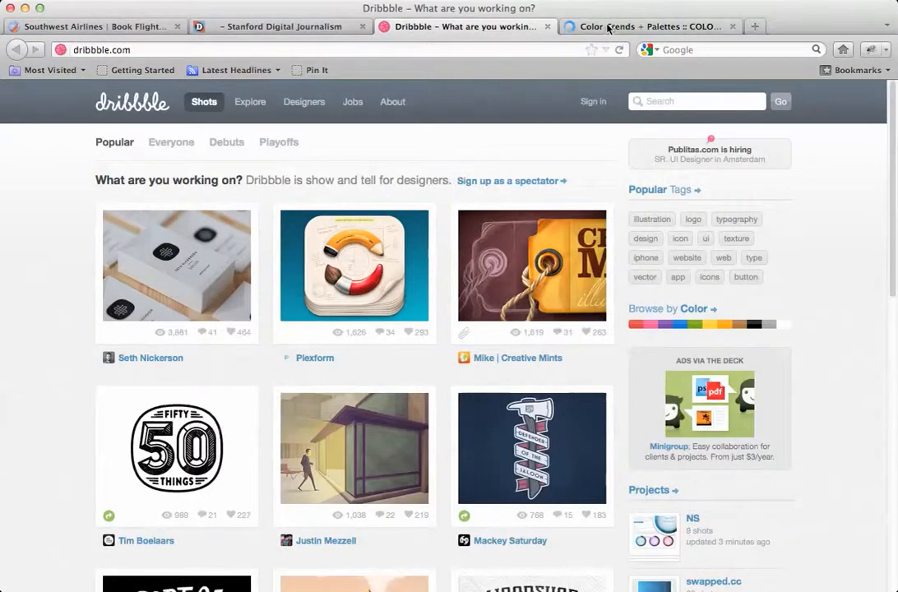
left_click(650, 26)
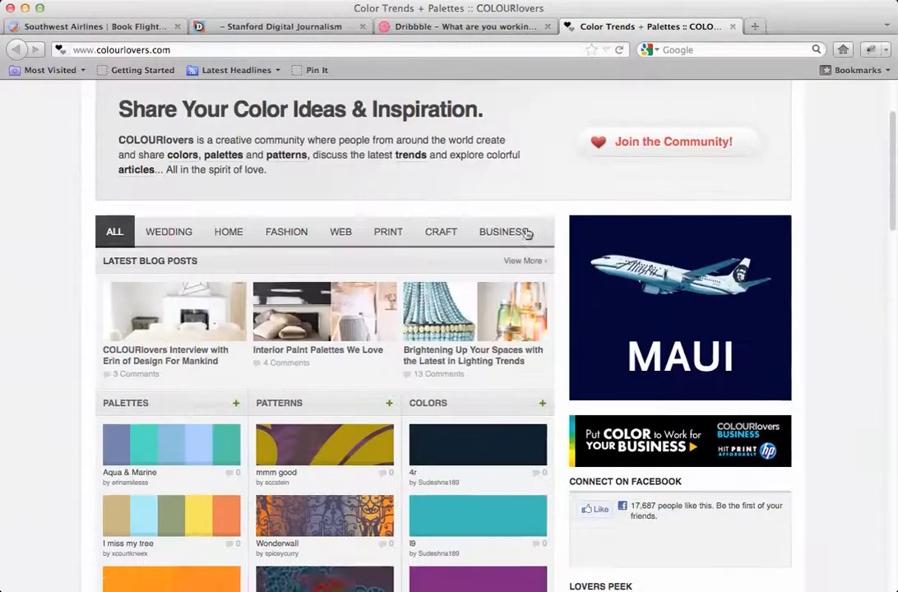
scroll("down", 3)
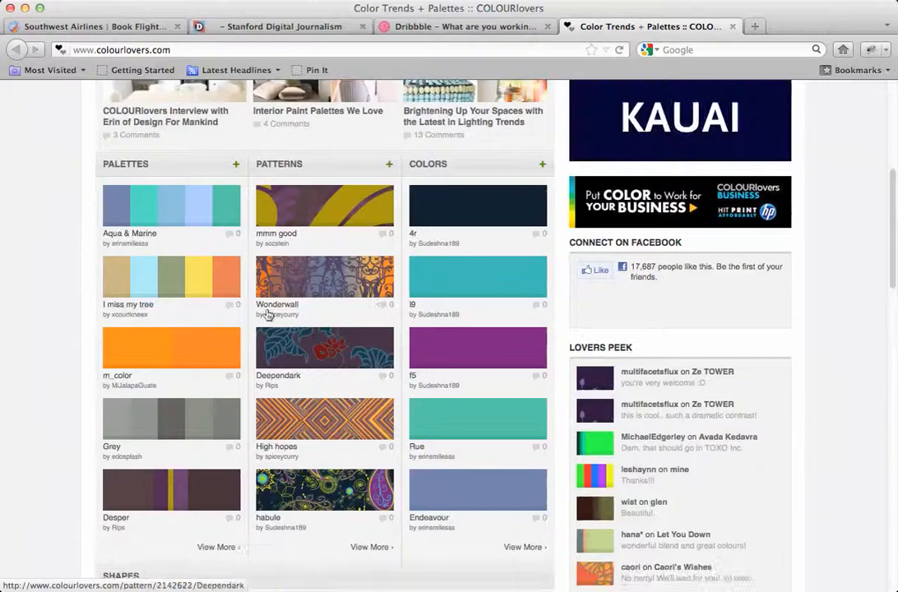
mouse_move(197, 261)
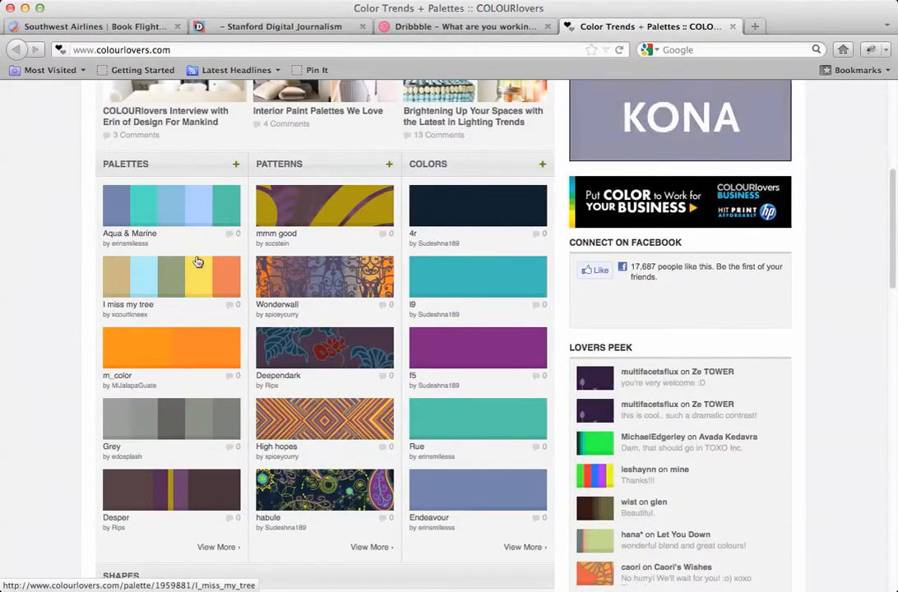
- Read the 'I miss my tree' palette's five hex codes, then return to the Stanford tab
left_click(171, 275)
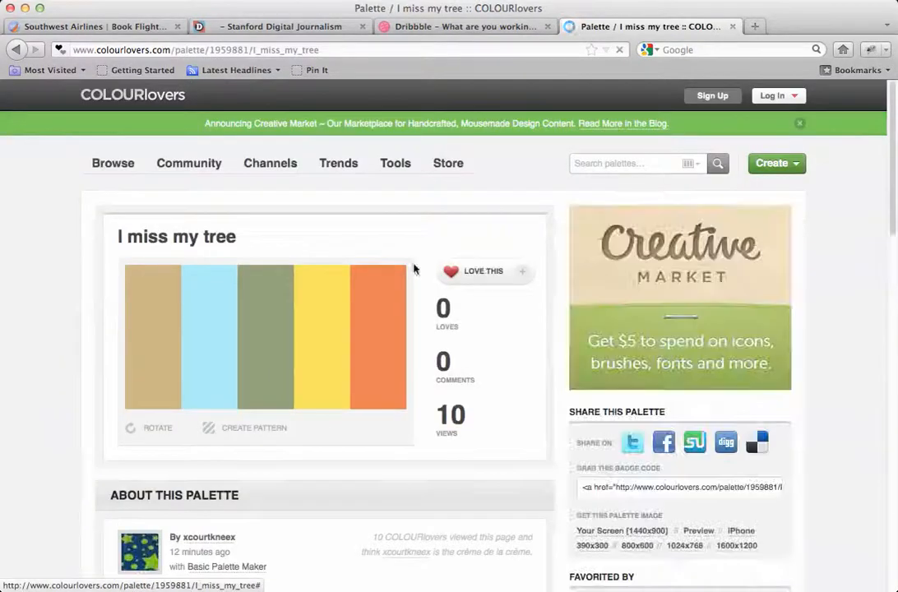
left_click(265, 336)
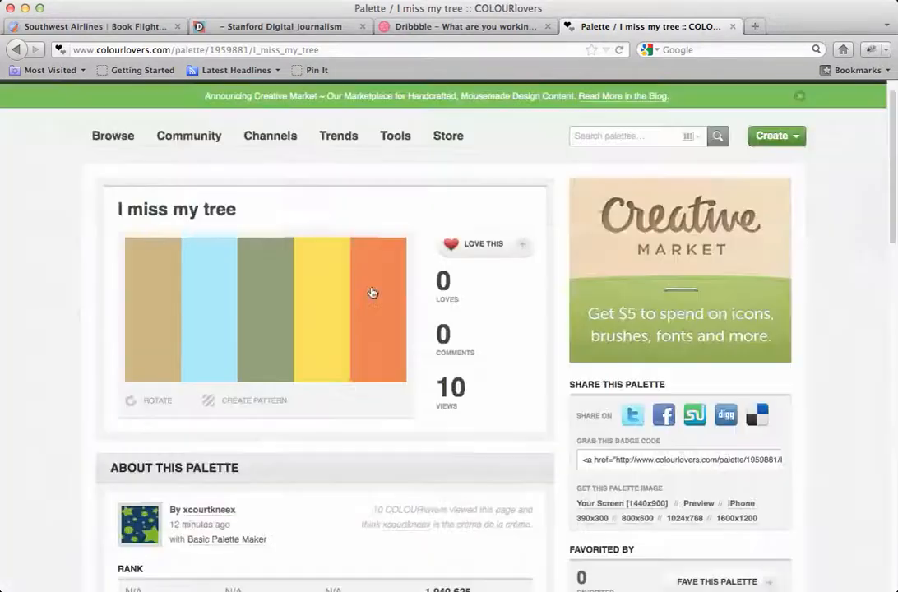
scroll("down", 3)
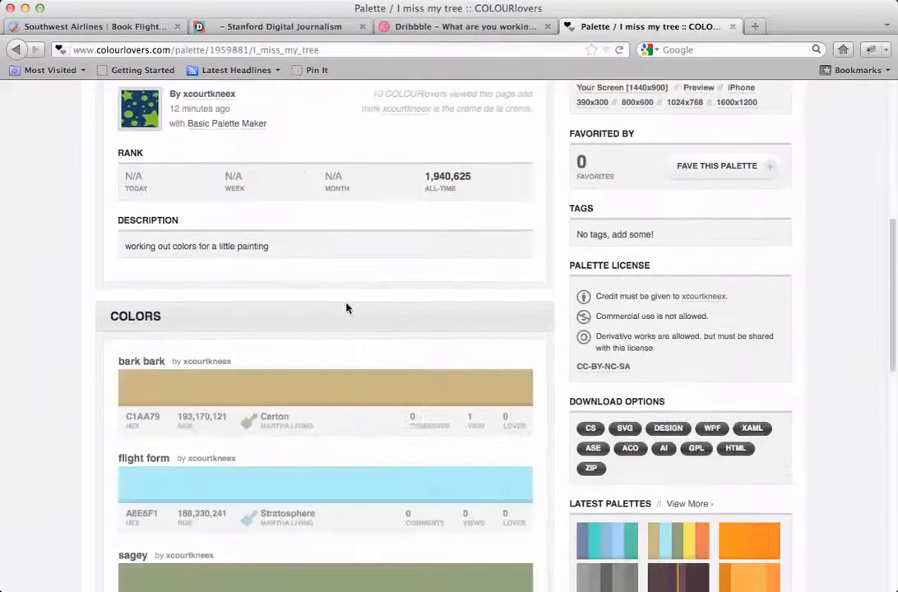
scroll("down", 3)
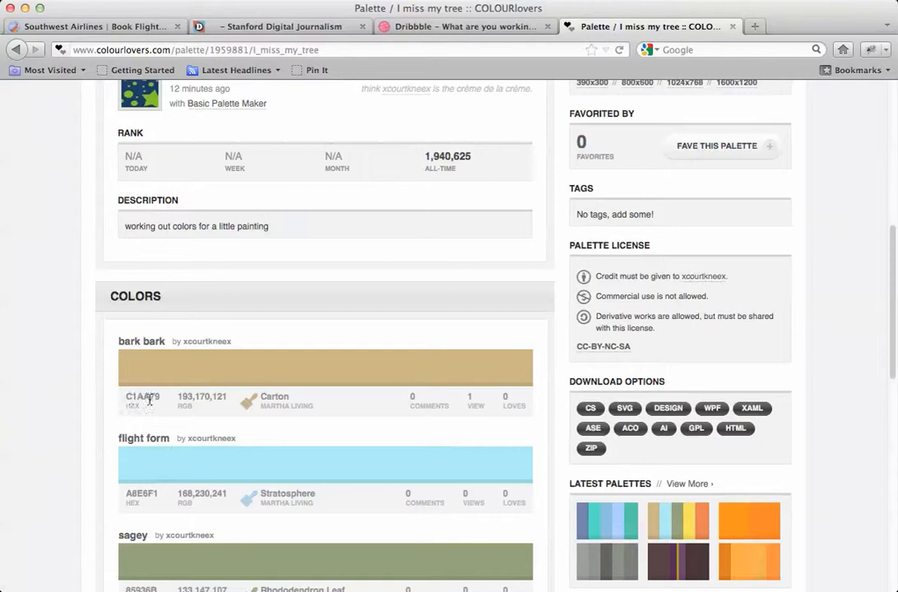
scroll("down", 3)
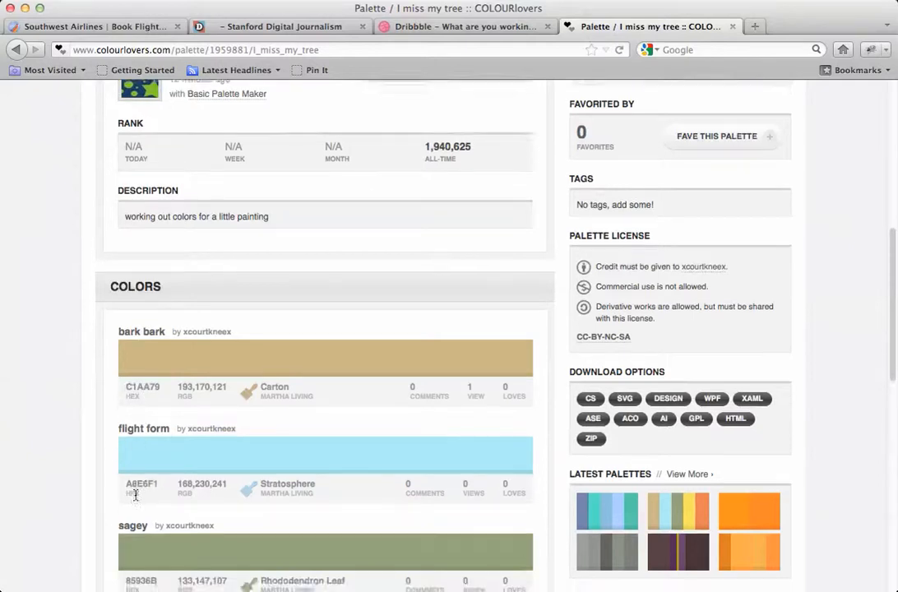
scroll("down", 3)
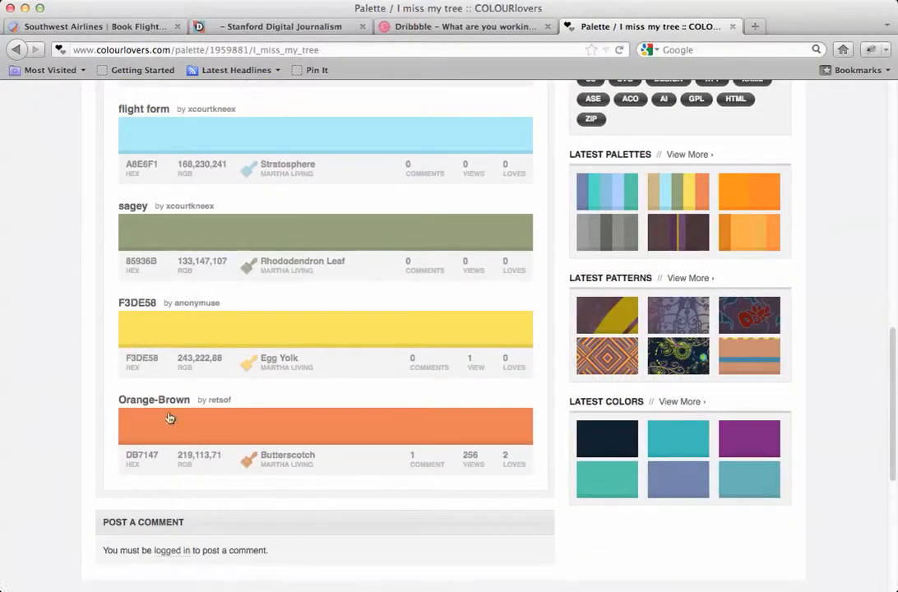
scroll("up", 3)
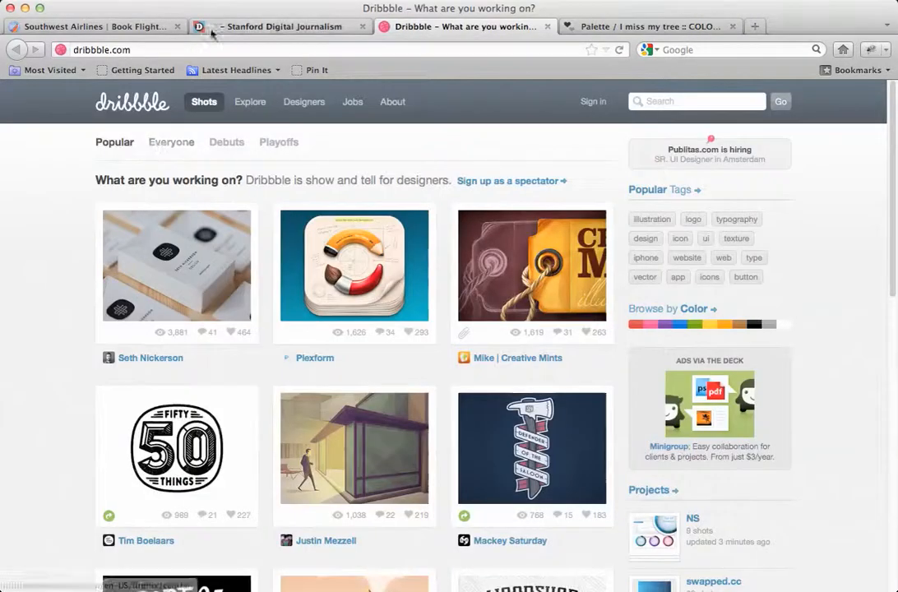
left_click(95, 27)
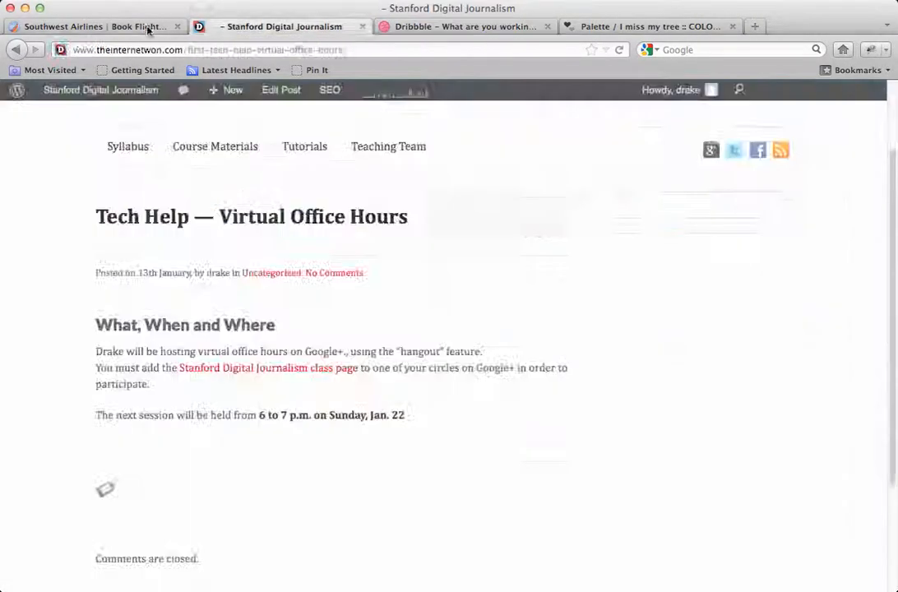